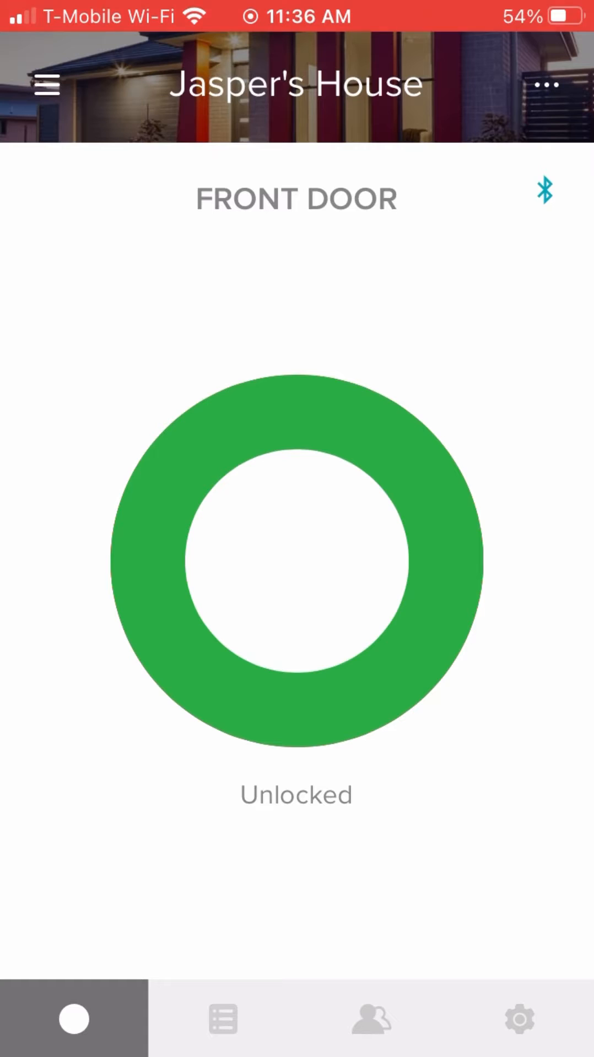
- Open the house settings for Jasper's House from the bottom gear tab
left_click(518, 1020)
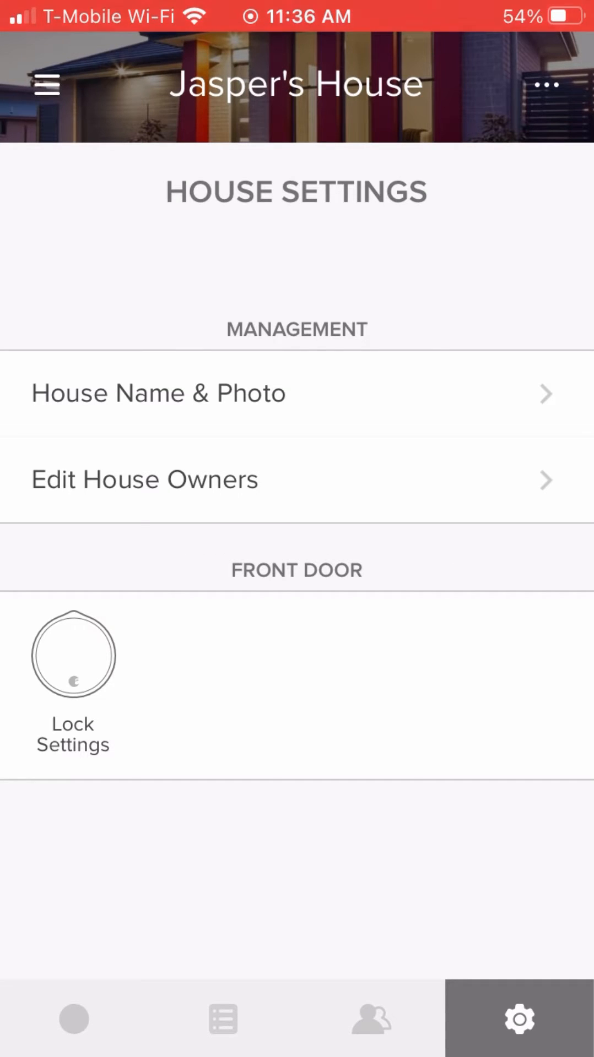
- Open the Front Door lock settings and scroll to the Utilities section (Calibrate, Disconnect Wi-Fi, Factory Reset)
left_click(71, 655)
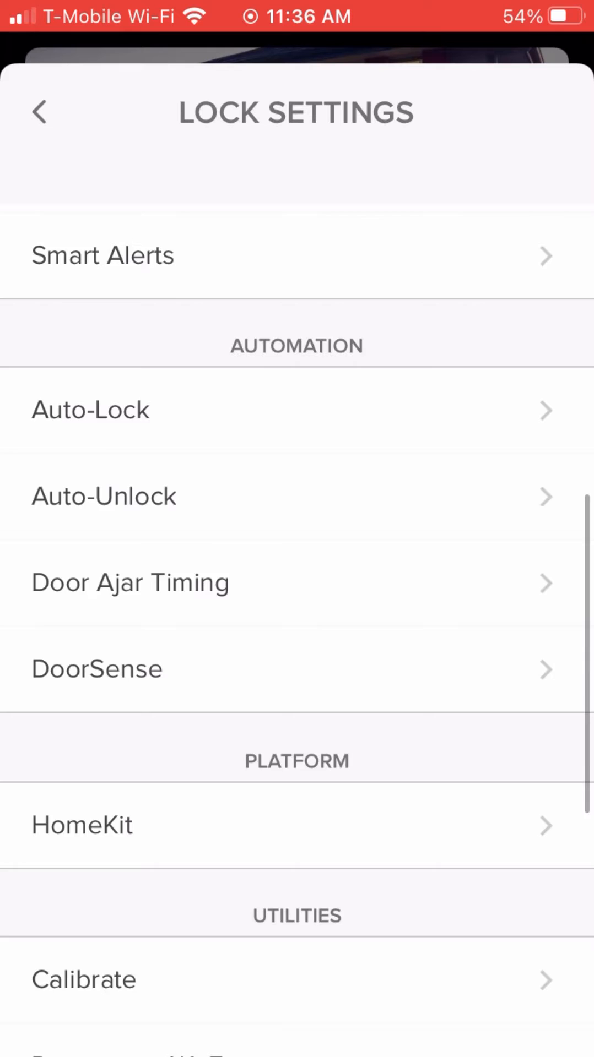
scroll("down", 3)
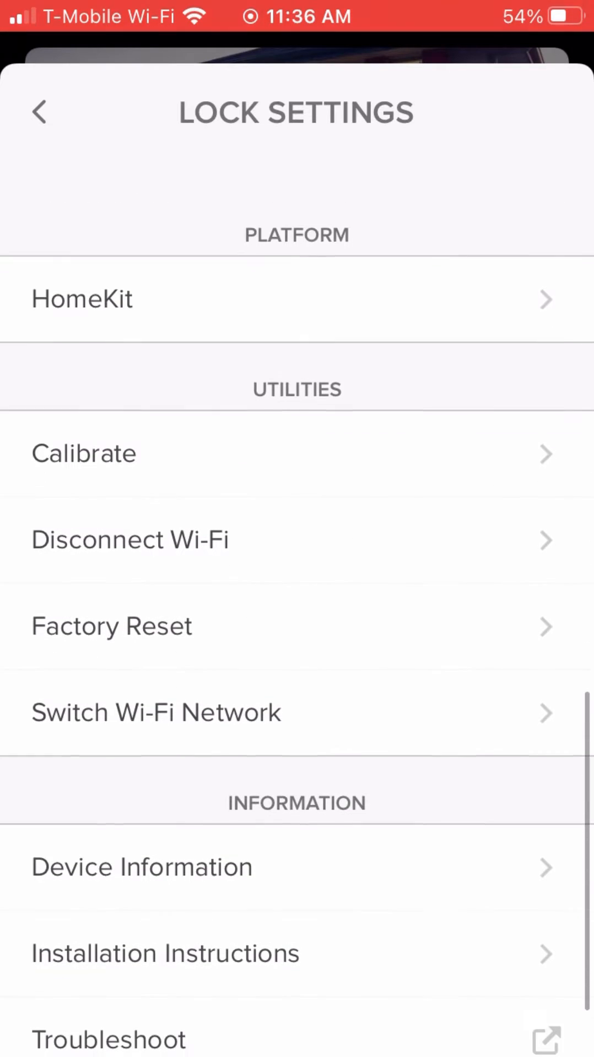
scroll("down", 3)
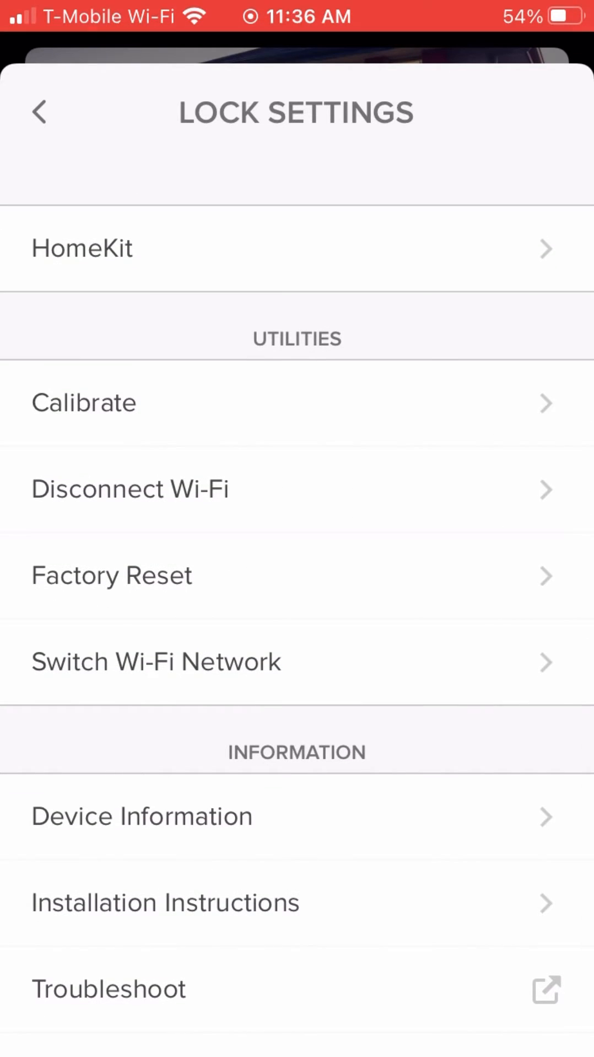
left_click(129, 490)
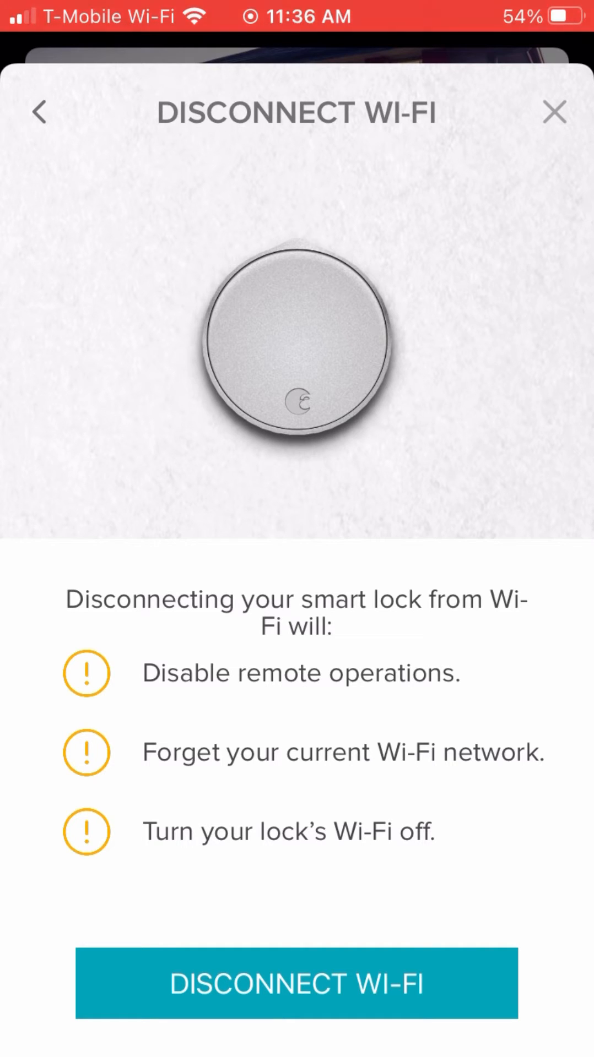
left_click(553, 112)
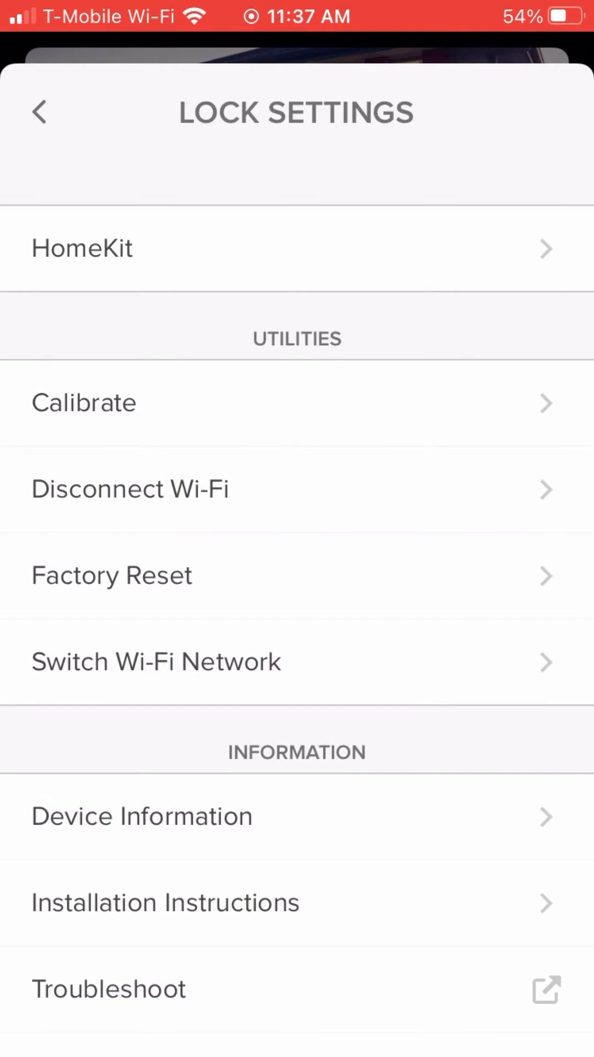
left_click(111, 575)
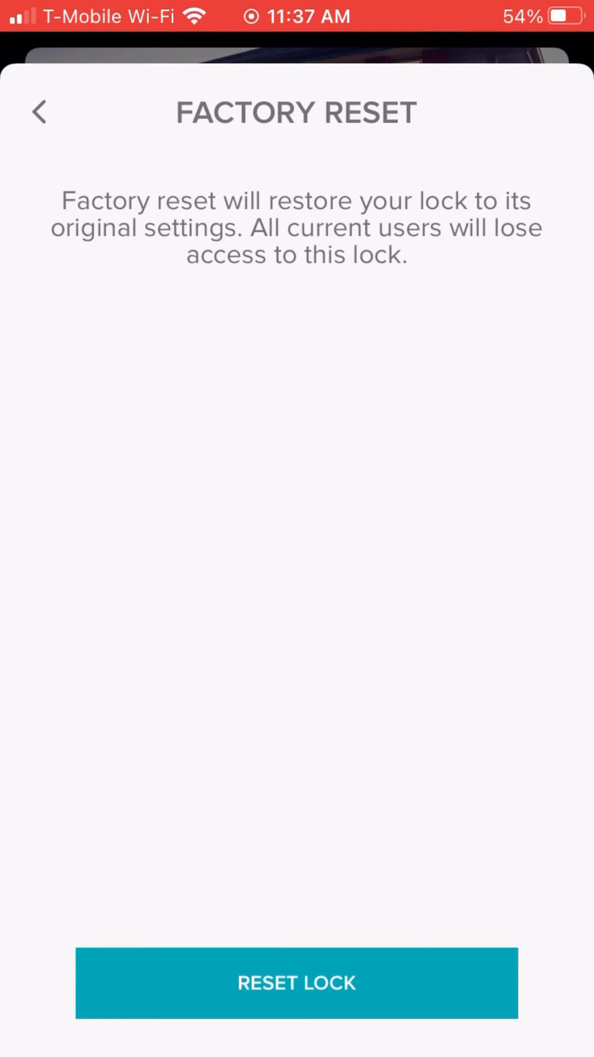
left_click(39, 112)
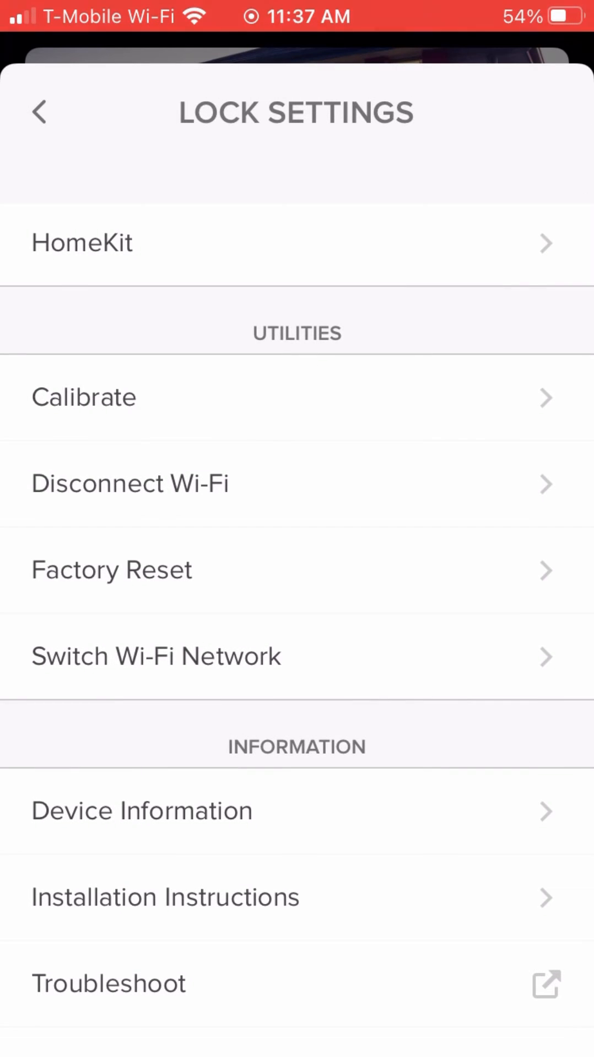
scroll("down", 3)
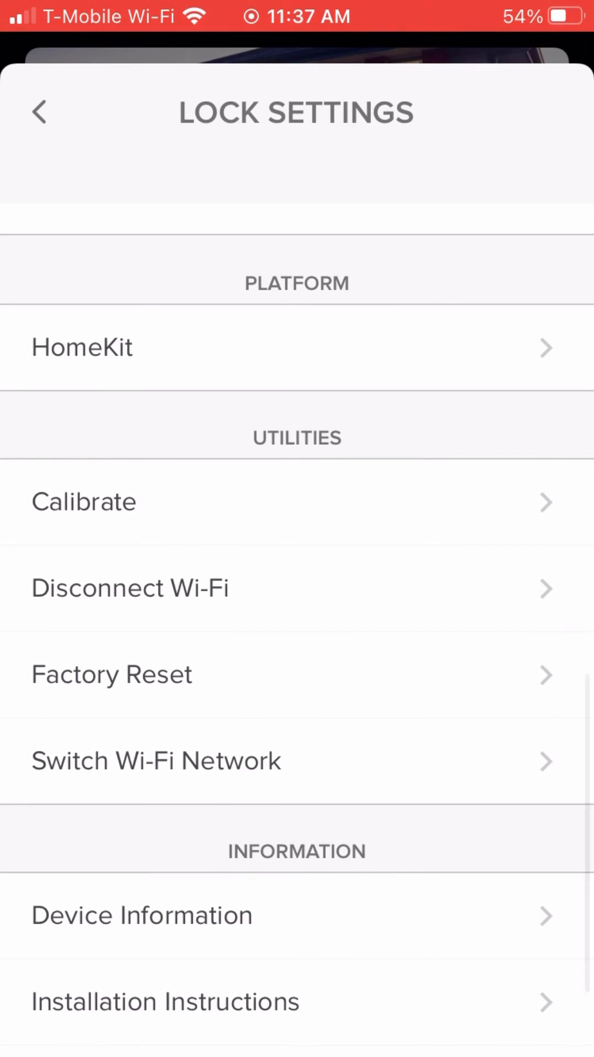
scroll("down", 3)
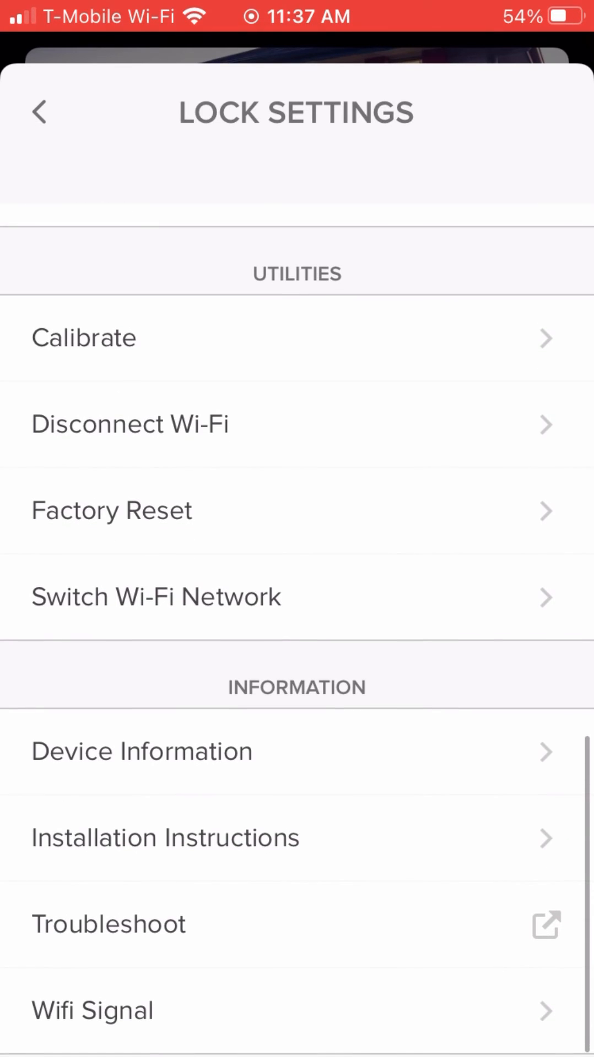
left_click(130, 424)
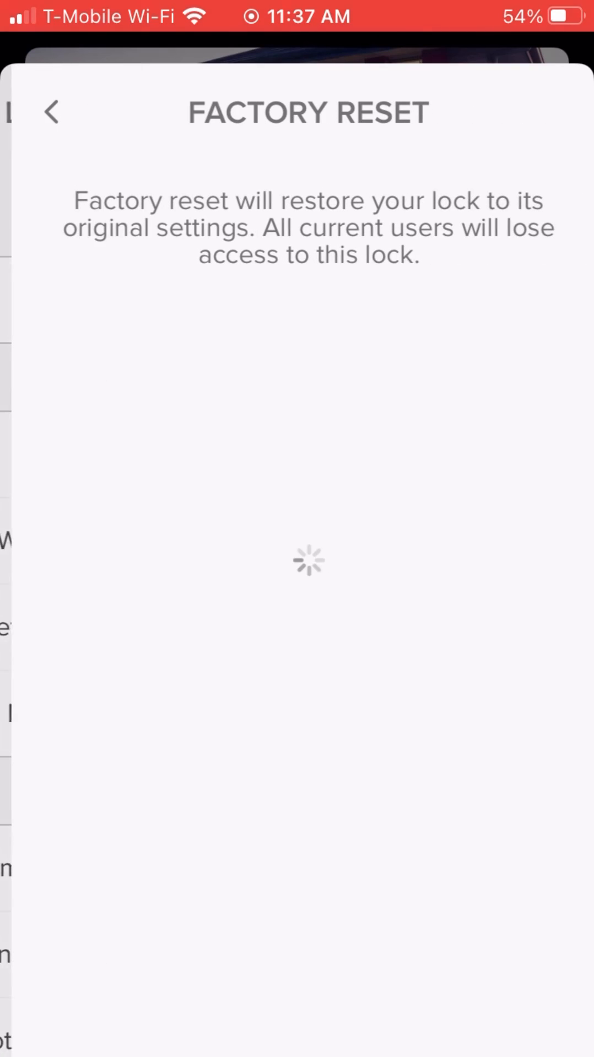
- Back out of the Factory Reset page and lock settings to Jasper's House settings without resetting
left_click(50, 112)
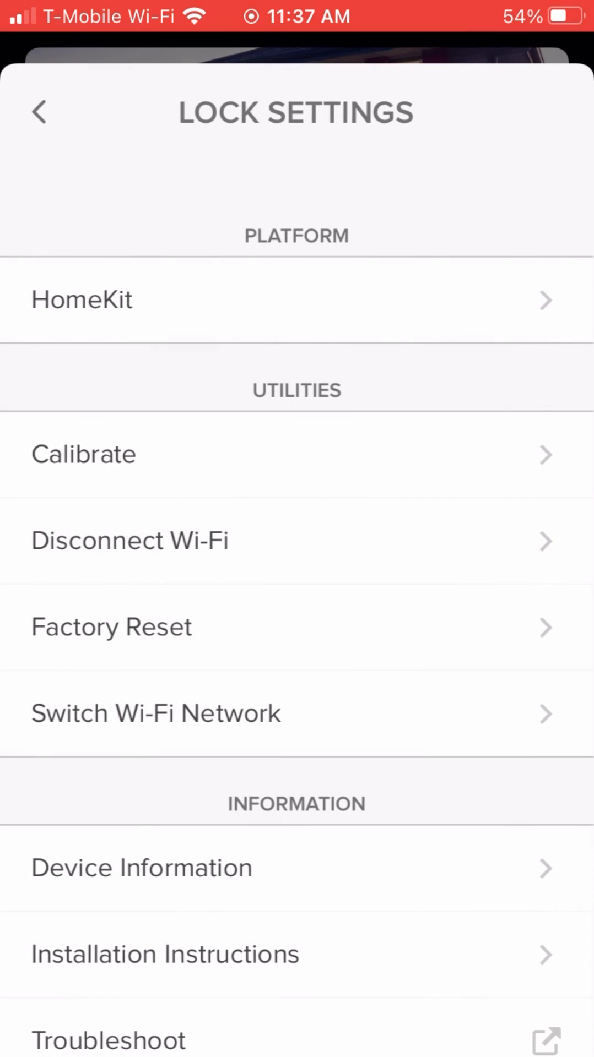
scroll("down", 3)
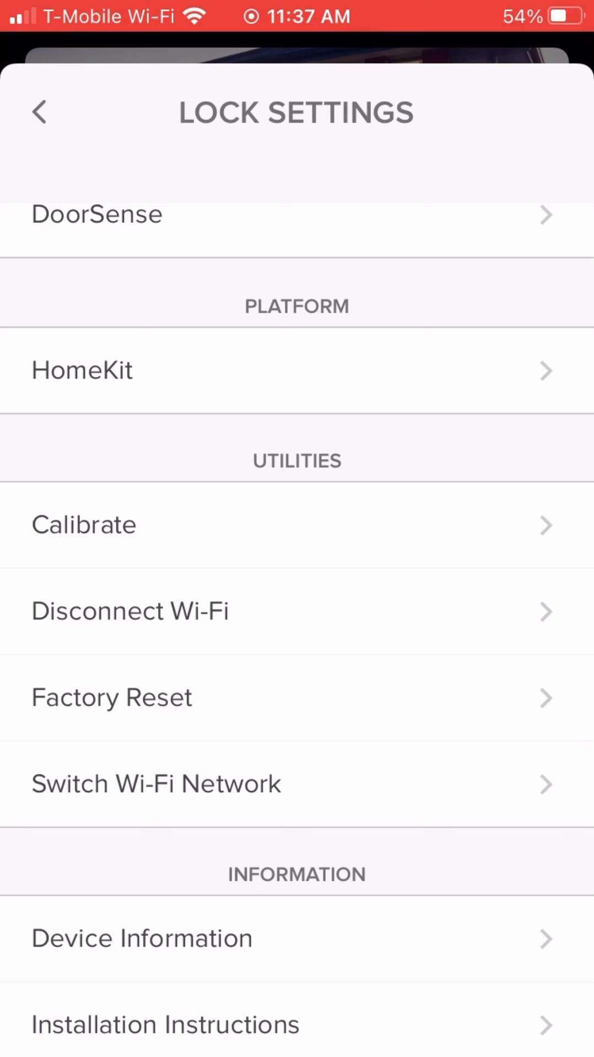
left_click(40, 110)
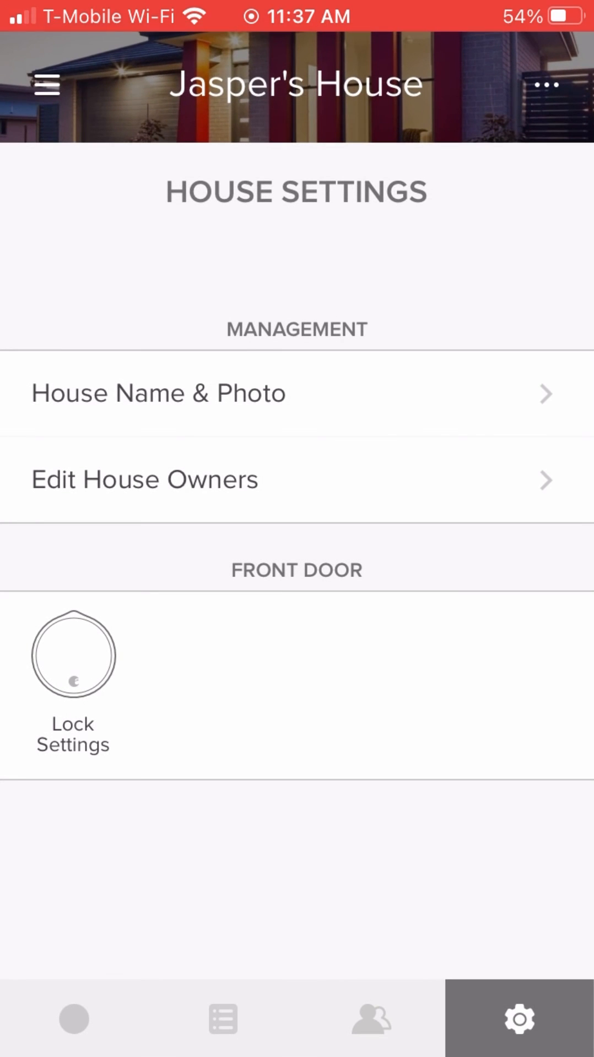